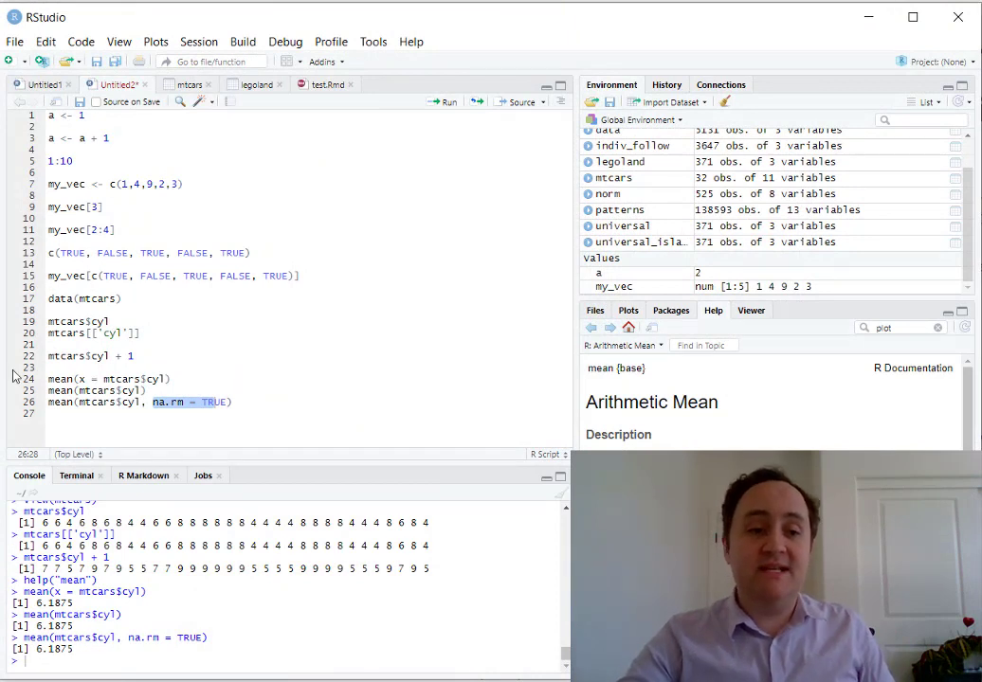
- Load tidyverse and compute mean(mtcars[mtcars$am == 1,]$cyl, na.rm = TRUE), getting 5.076923
{"action": "double_click", "coordinate": [117, 379]}
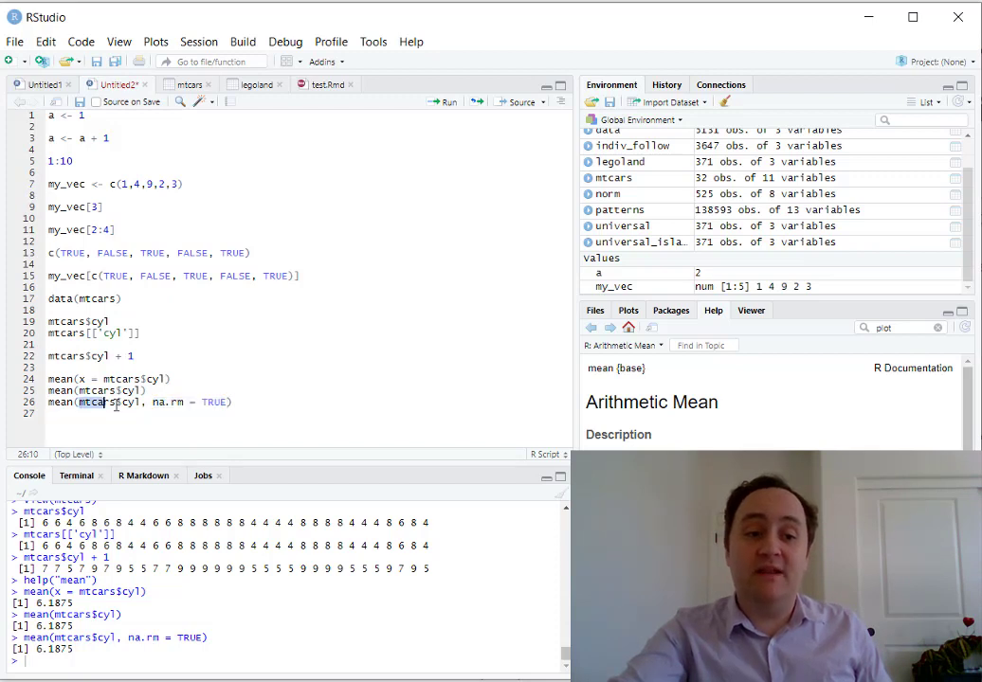
{"action": "double_click", "coordinate": [94, 402]}
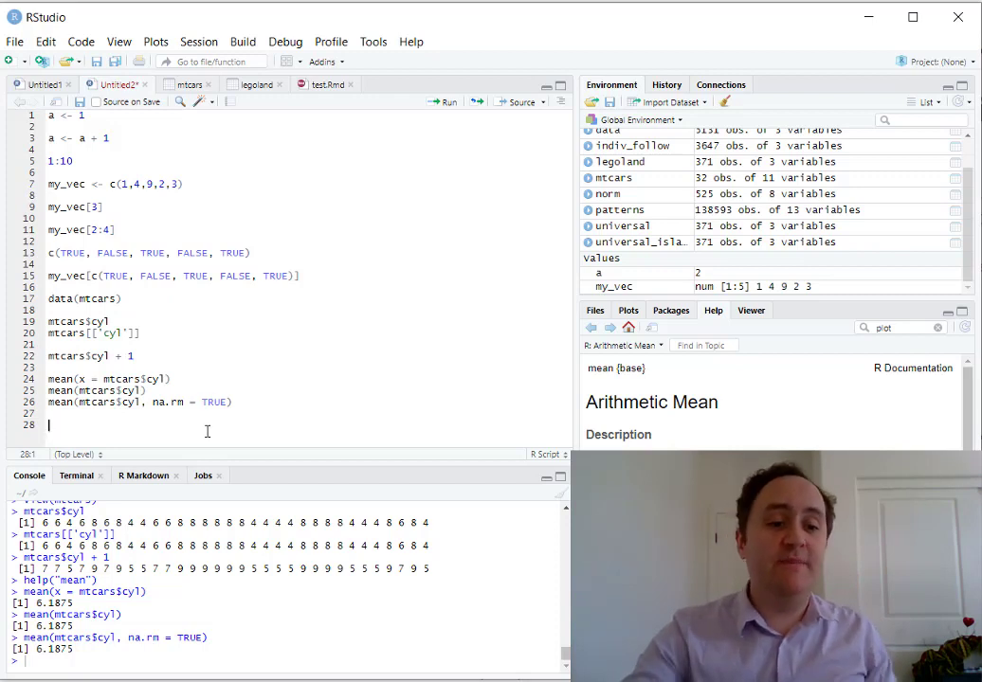
{"action": "type", "text": "library(tidy)"}
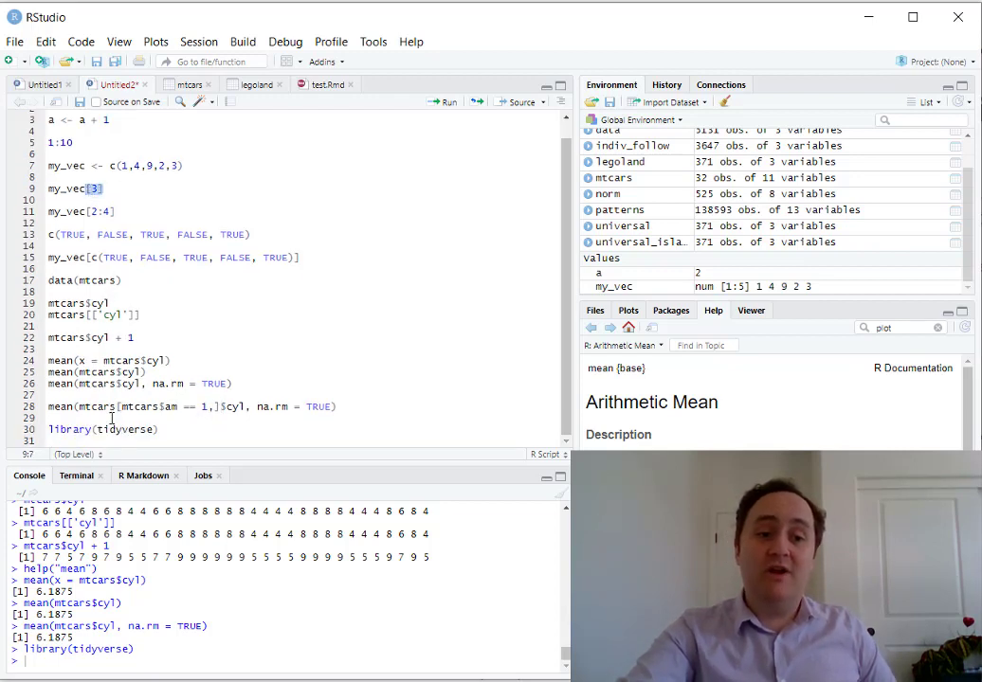
{"action": "double_click", "coordinate": [140, 405]}
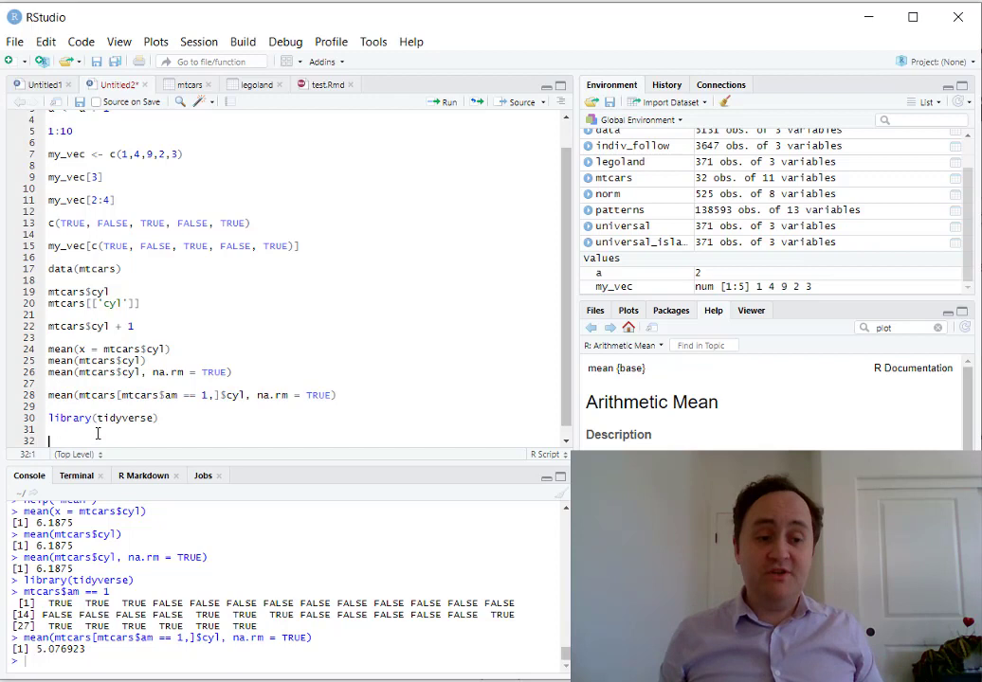
- Under a '# filter' comment, run filter(mtcars, am == 1) beside mtcars[mtcars$am == 1,] to show manual cars
{"action": "type", "text": "# filter"}
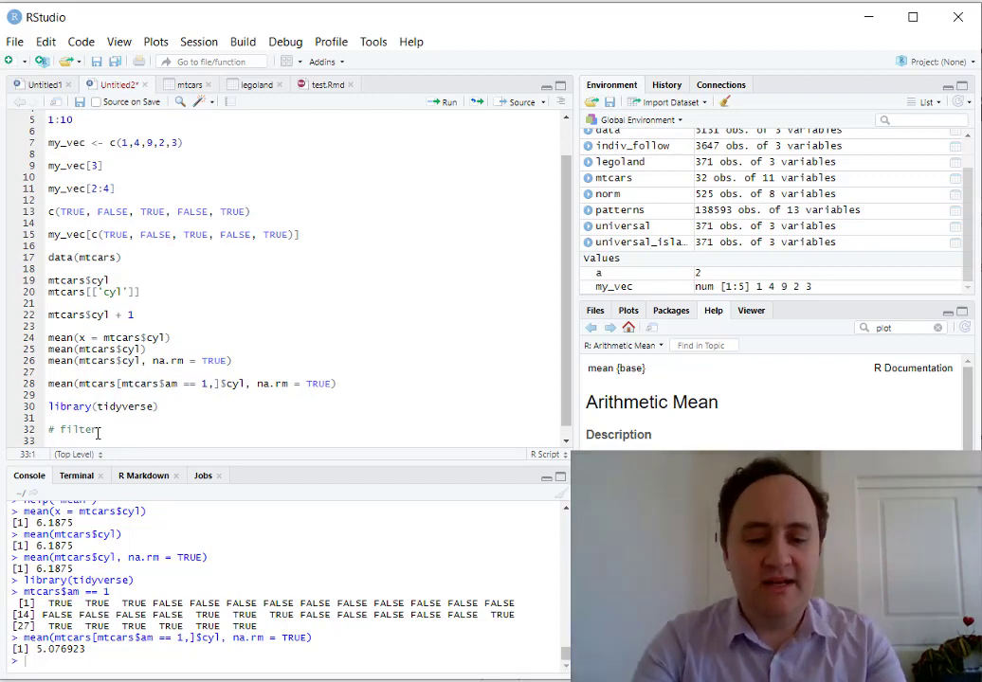
{"action": "type", "text": "filter()"}
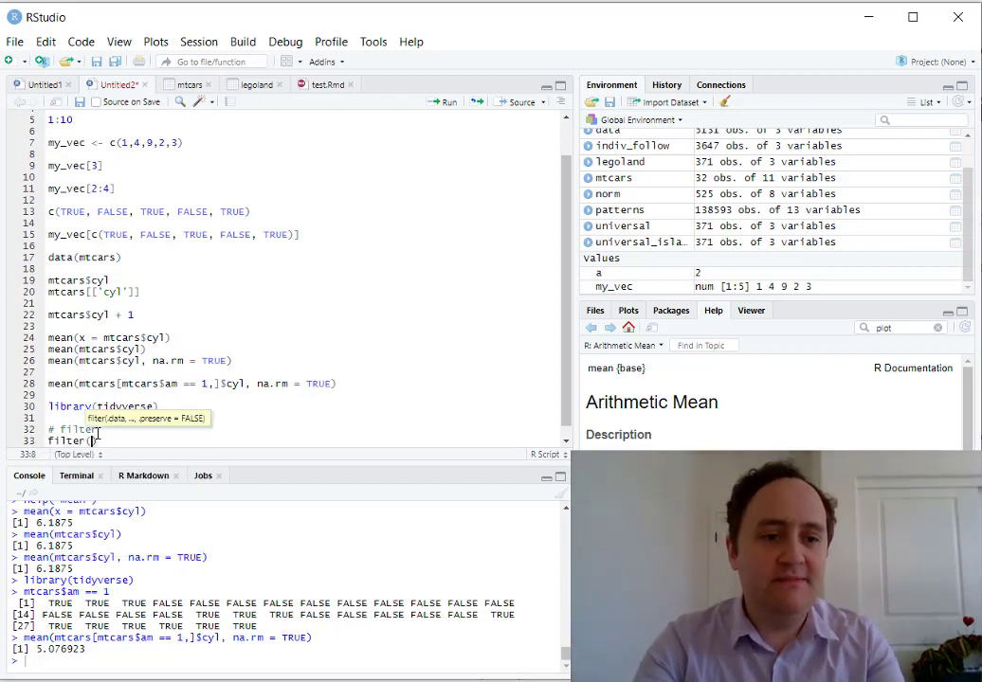
{"action": "type", "text": "mtcars, am"}
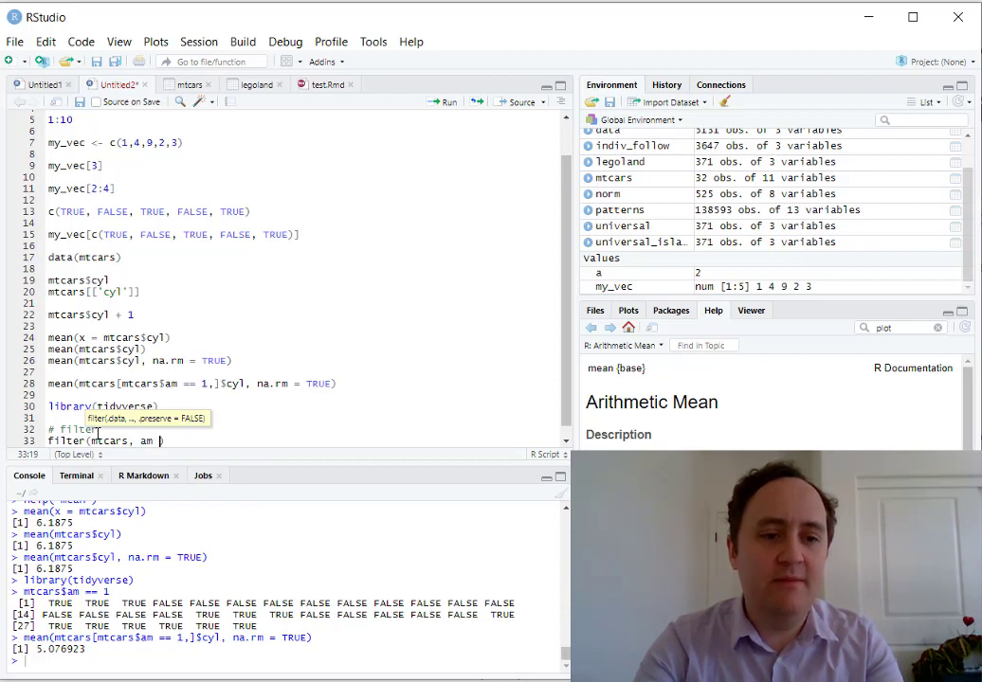
{"action": "type", "text": "== 1)"}
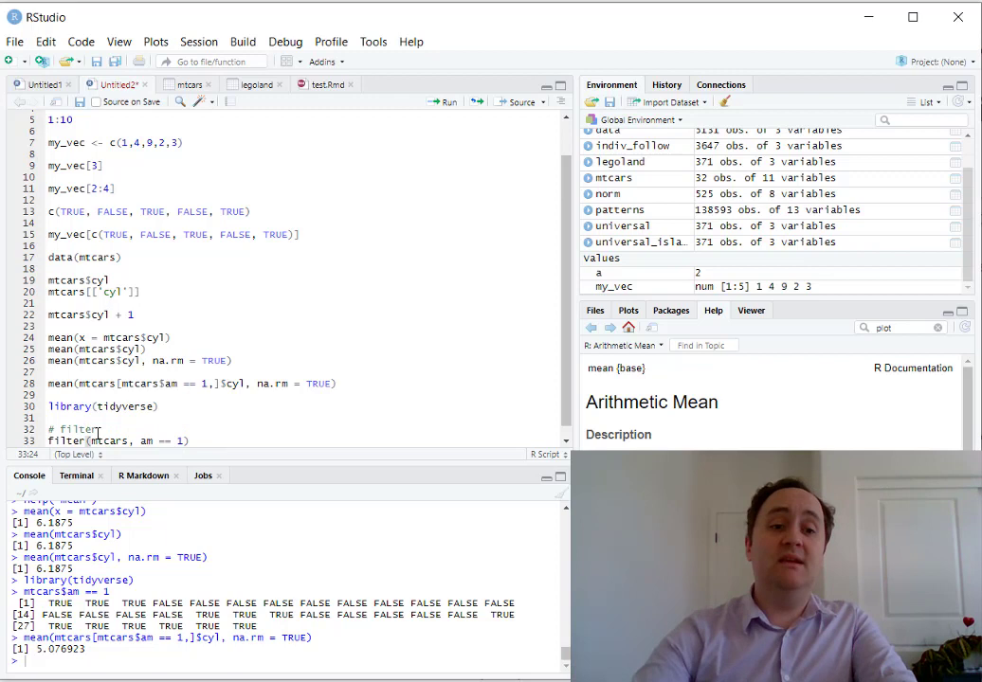
{"action": "mouse_move", "coordinate": [140, 440]}
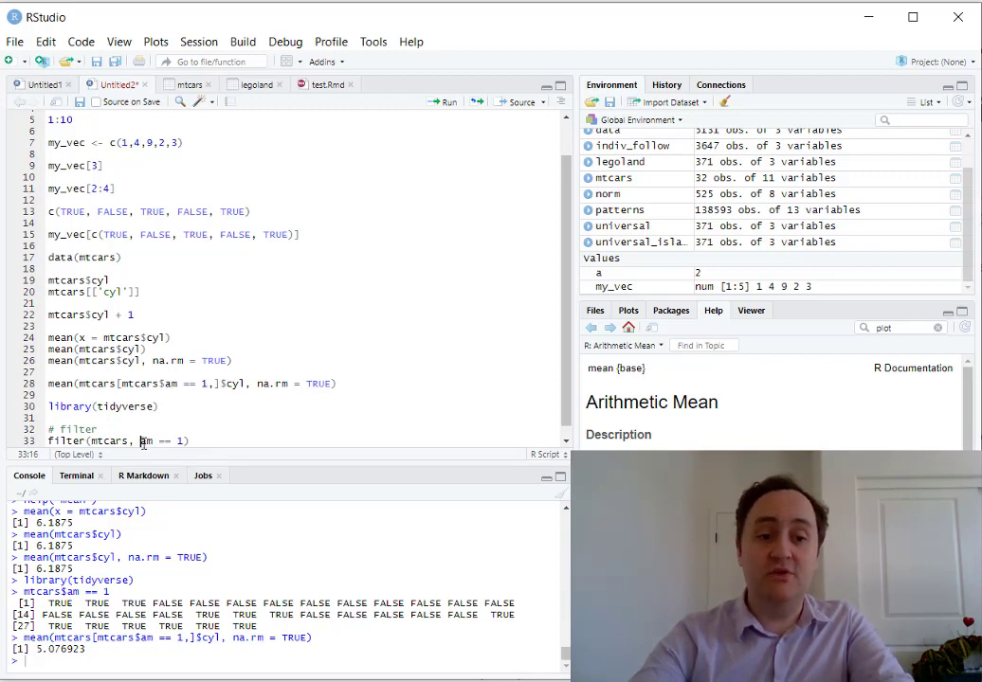
{"action": "double_click", "coordinate": [110, 440]}
{"action": "type", "text": "mtcars[mtcars$am == 1,"}
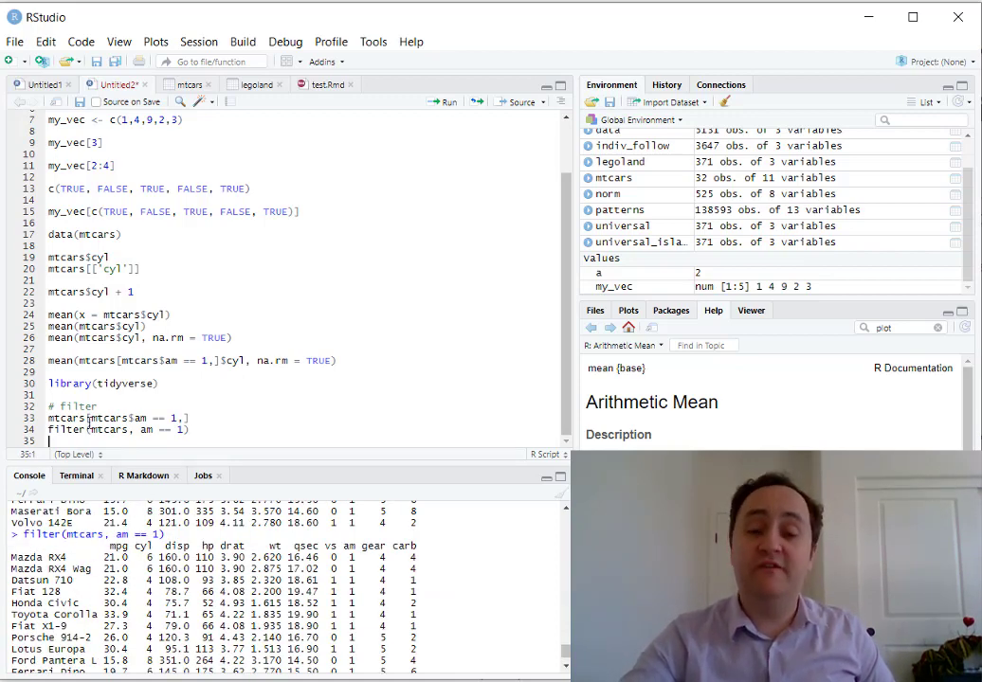
{"action": "type", "text": "pick"}
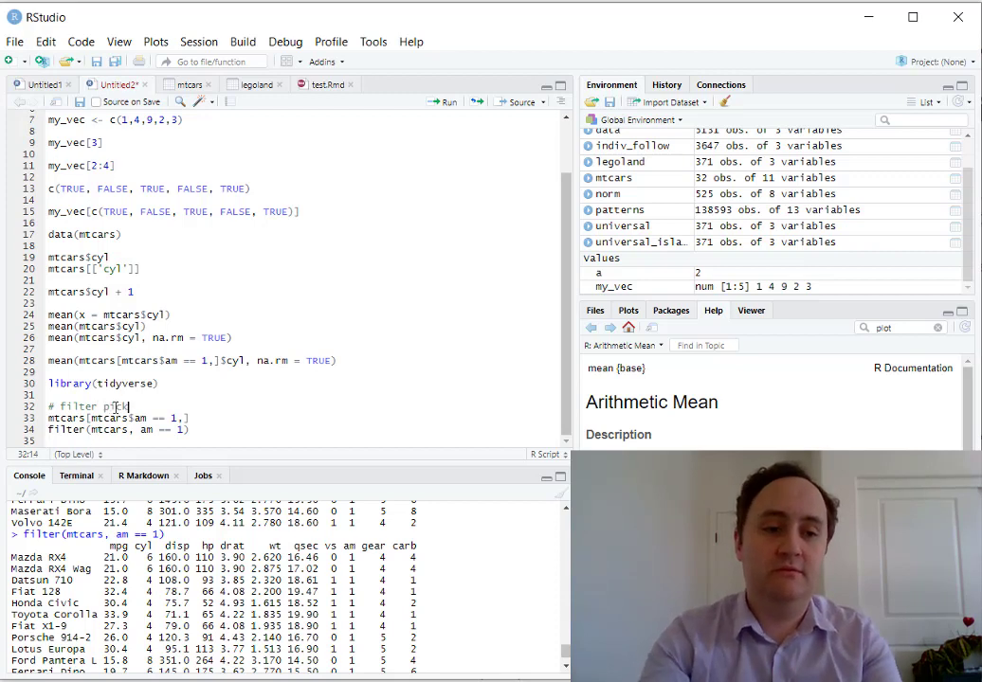
- Reword the comment to '# filter picks rows' and begin a pipe with mtcars %>%
{"action": "type", "text": "rows"}
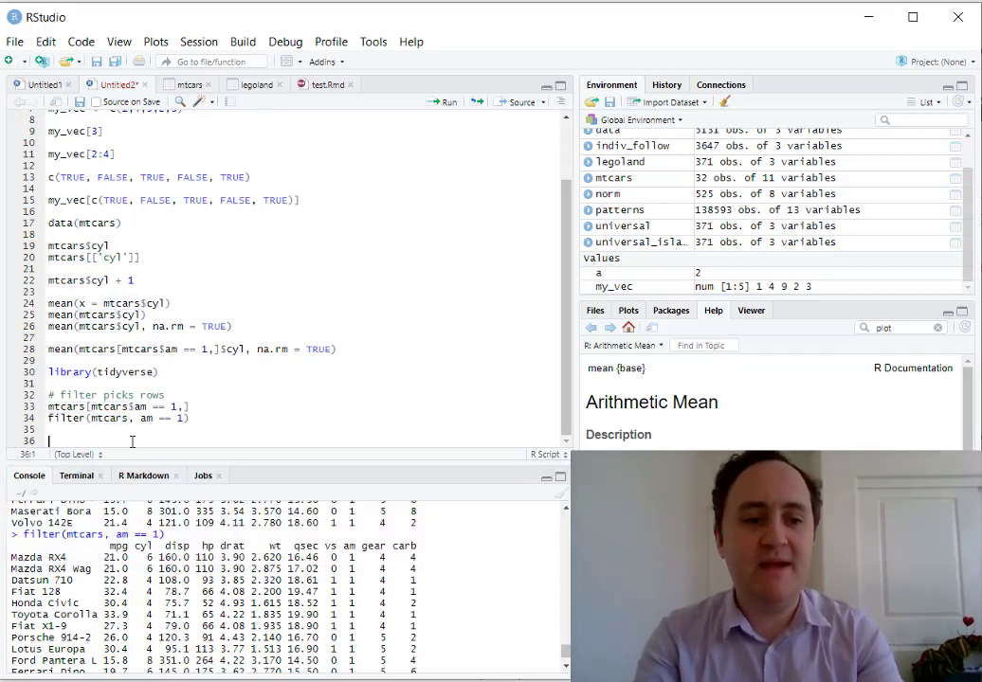
{"action": "type", "text": "mtcars %>%"}
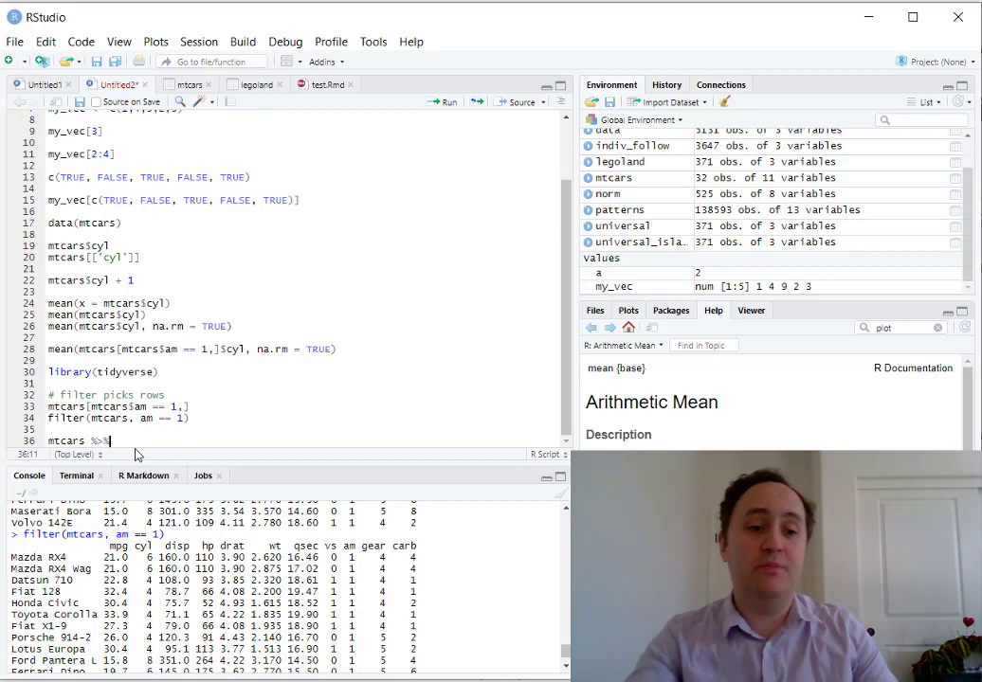
- Continue the pipe with filter(am == 1) %>% and start a pull( line
{"action": "type", "text": "filte"}
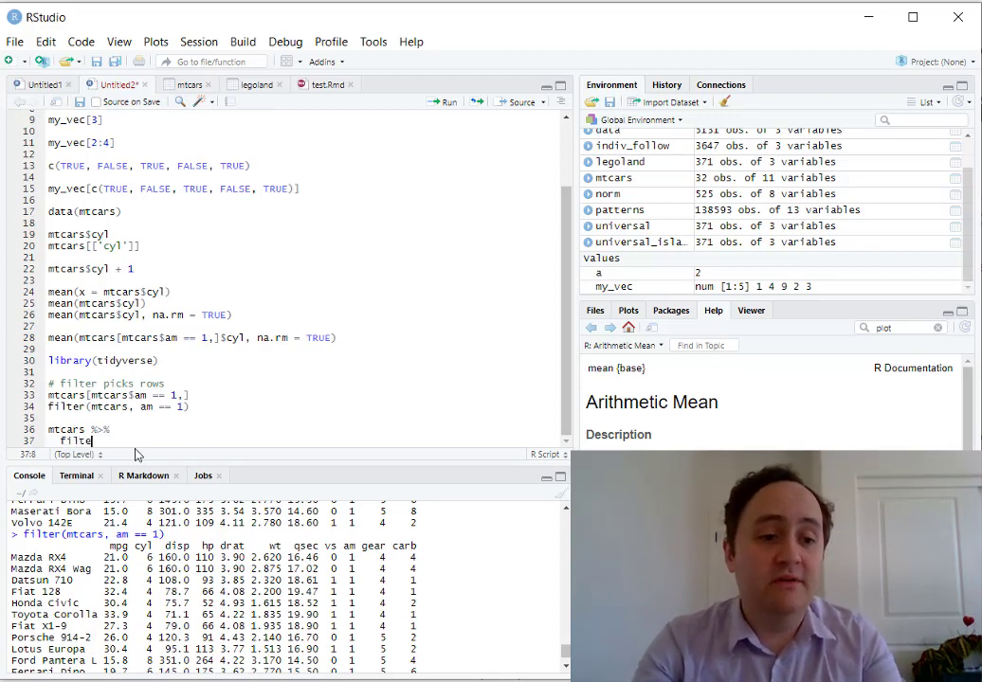
{"action": "type", "text": "r(am == 1) %>%"}
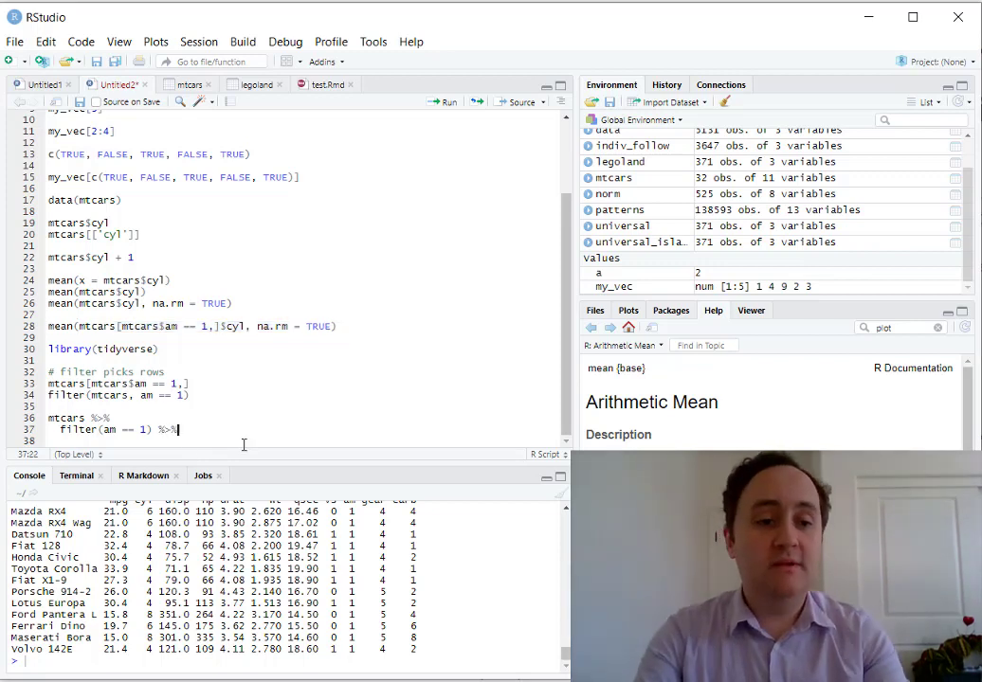
{"action": "type", "text": "p"}
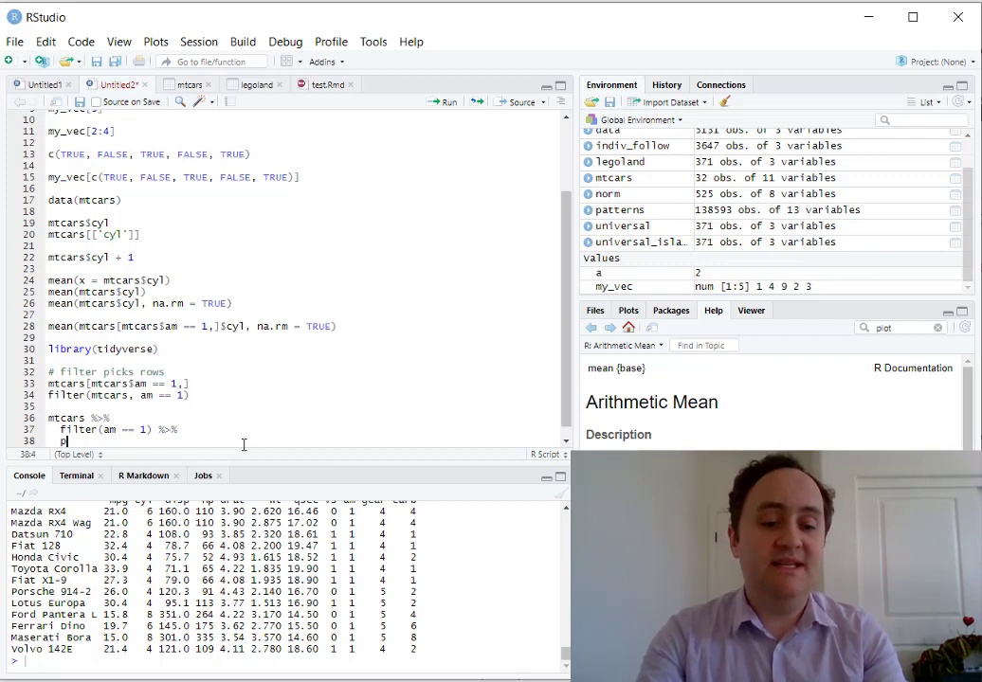
{"action": "type", "text": "pull("}
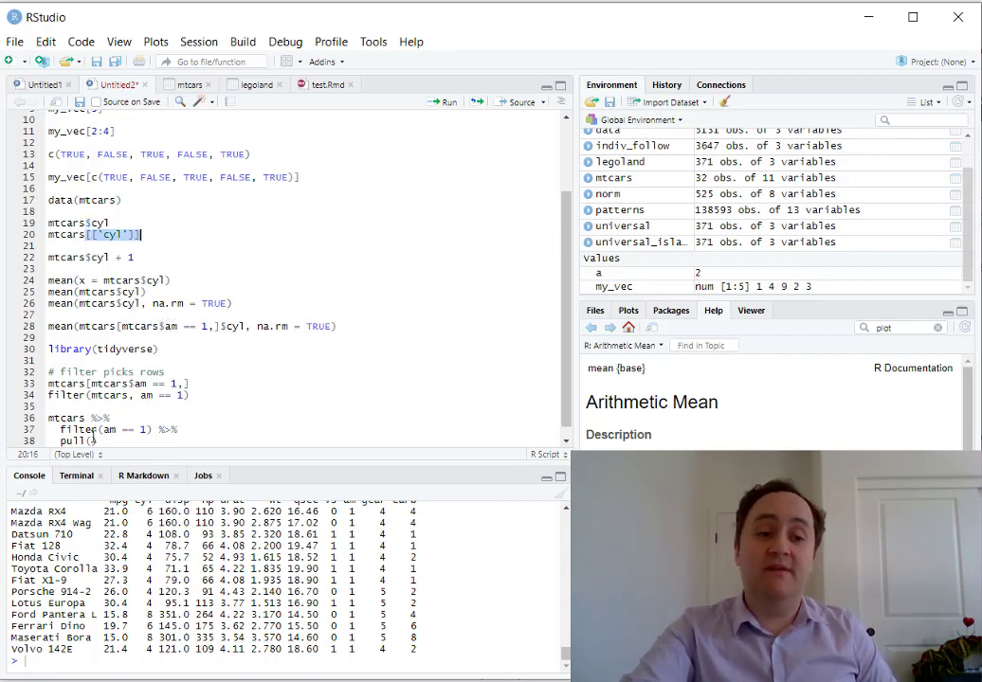
- Finish pull(cyl) %>% mean(na.rm = TRUE) and run the pipe, reproducing 5.076923
{"action": "type", "text": "cyl"}
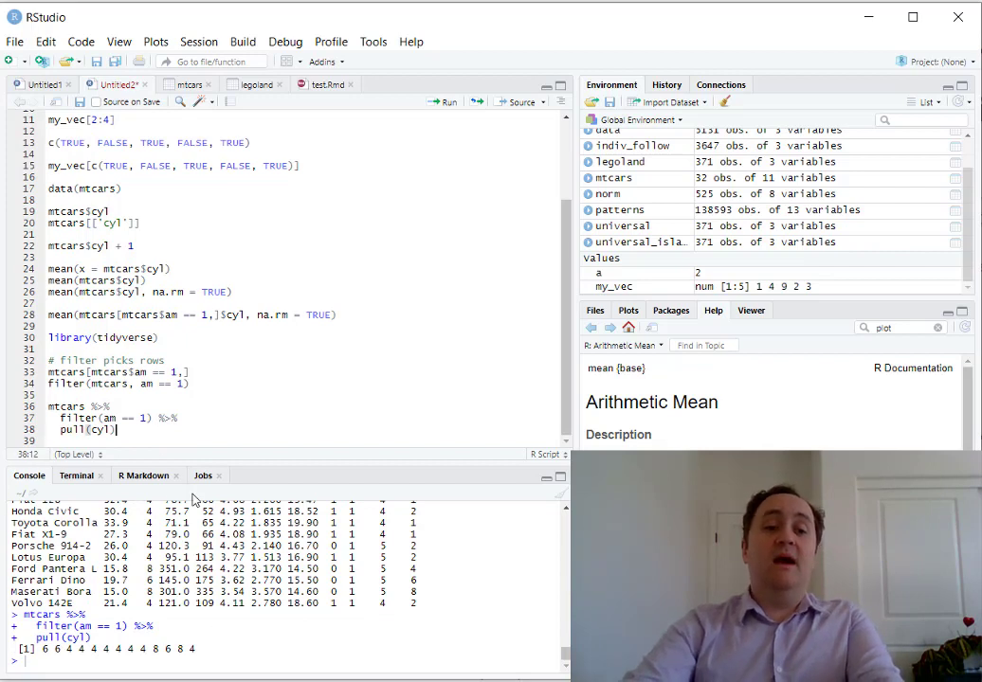
{"action": "left_click", "coordinate": [61, 419]}
{"action": "type", "text": "mean("}
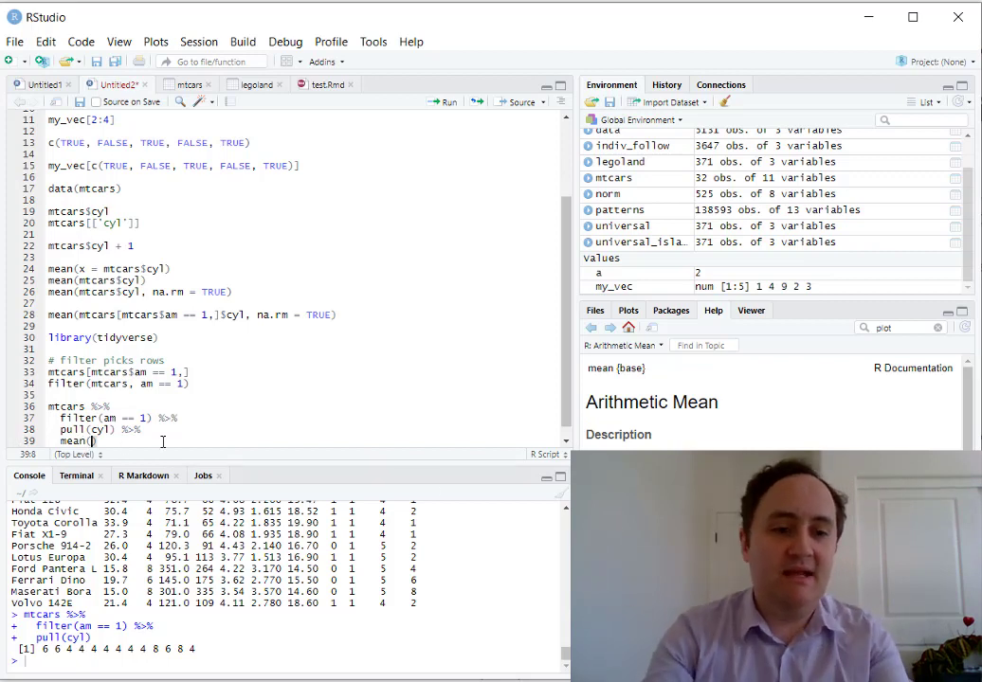
{"action": "type", "text": "na.rm = TRUE"}
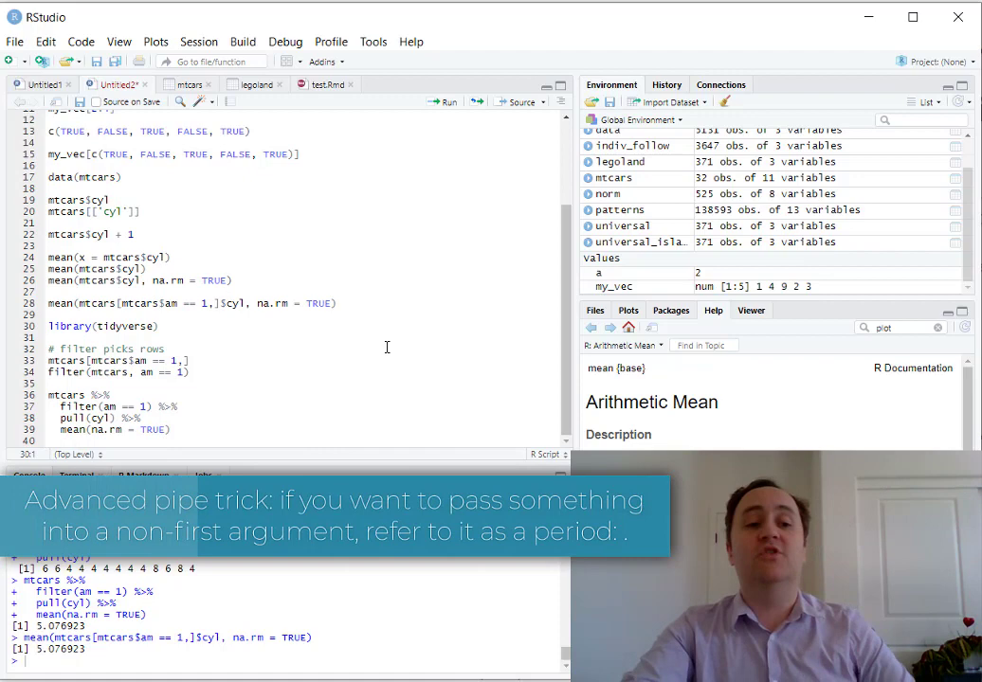
{"action": "double_click", "coordinate": [67, 394]}
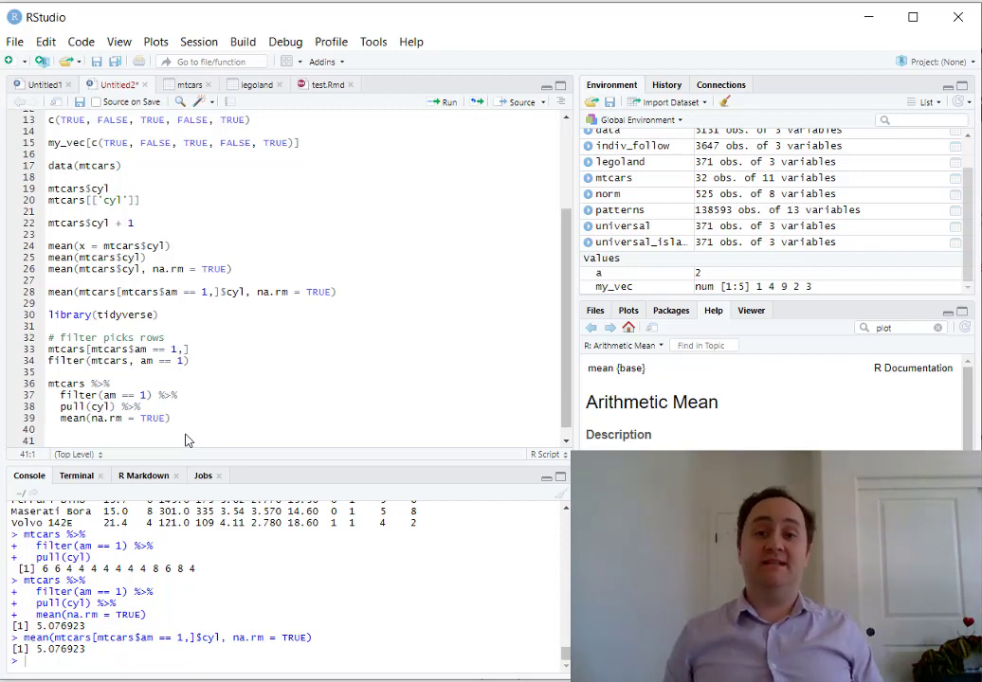
- Add the comment '# select picks columns' below the filter pipeline
{"action": "type", "text": "# select picks columns"}
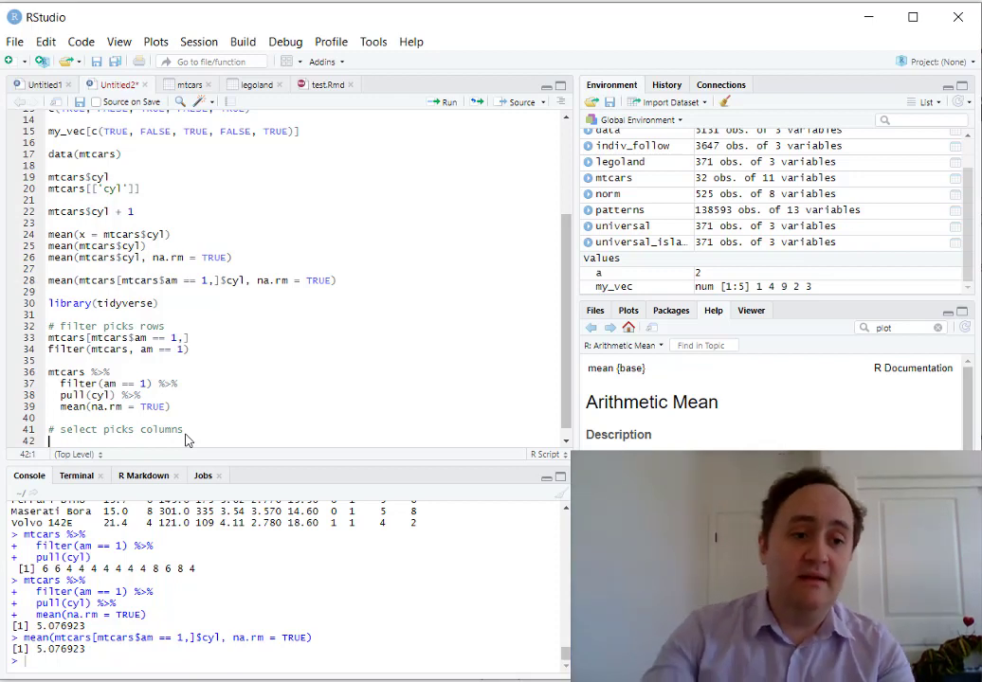
- Run select(mtcars, cyl, am, mpg) to print just those three columns
{"action": "type", "text": "m"}
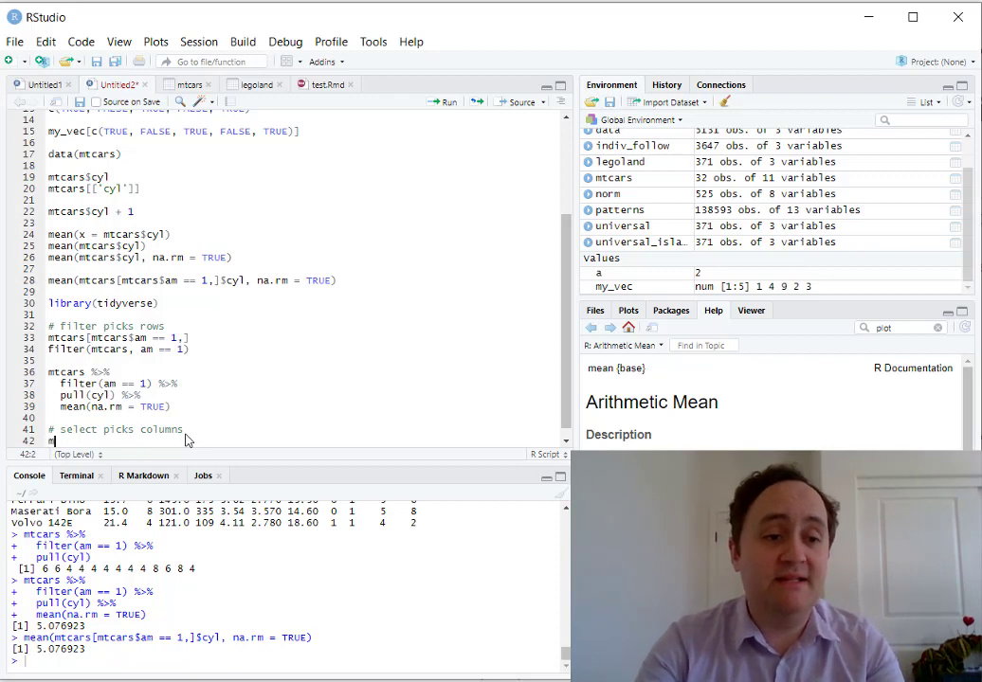
{"action": "type", "text": "select(mtcars,"}
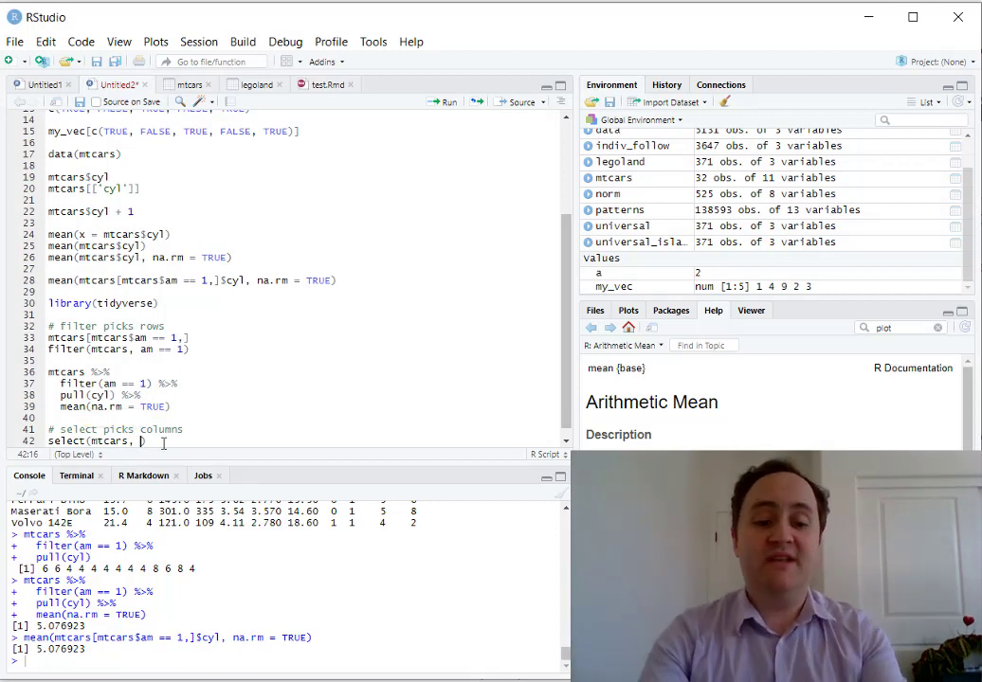
{"action": "type", "text": "cyl, am,"}
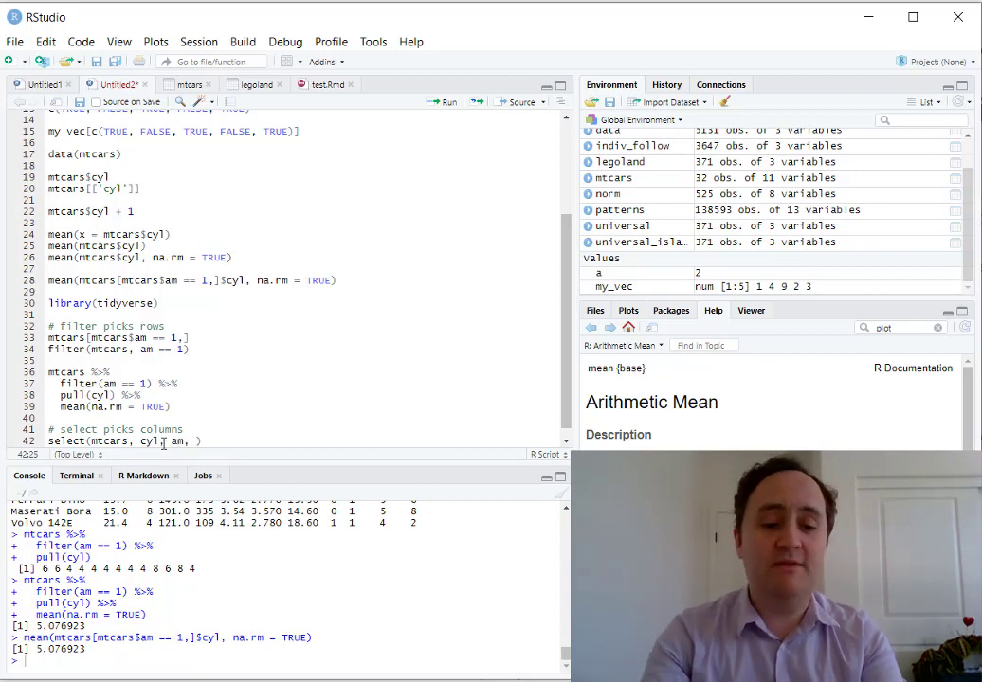
{"action": "type", "text": "mpg"}
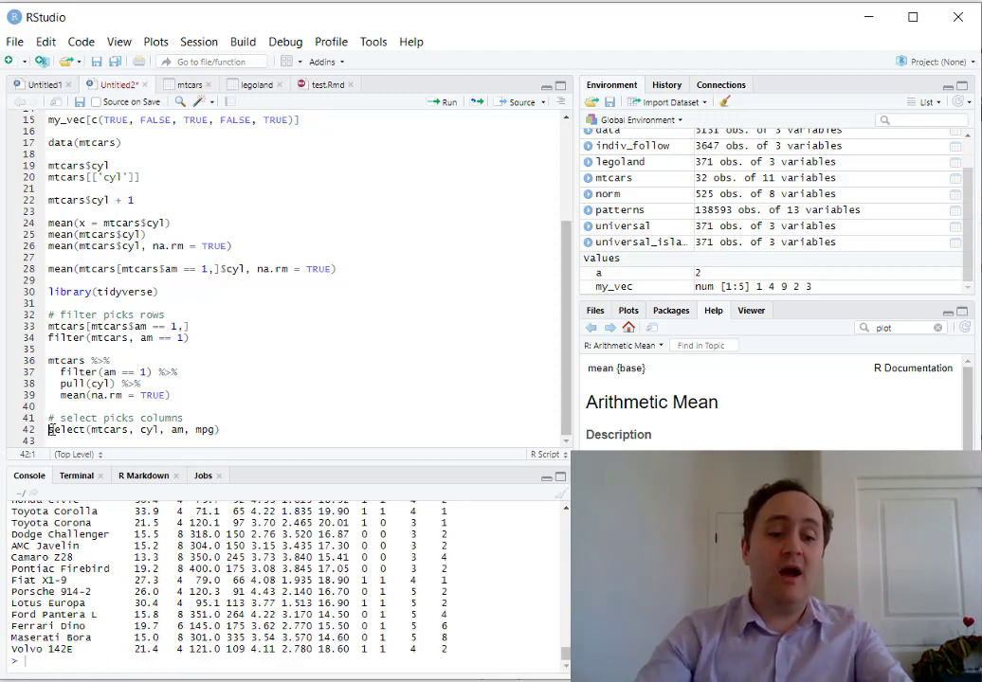
- Overwrite mtcars with mtcars %>% select(cyl, am, mpg) %>% filter(am == 1), leaving 13 rows
{"action": "type", "text": "mtcars <- mtcars %>%"}
{"action": "type", "text": "filter(am == 1"}
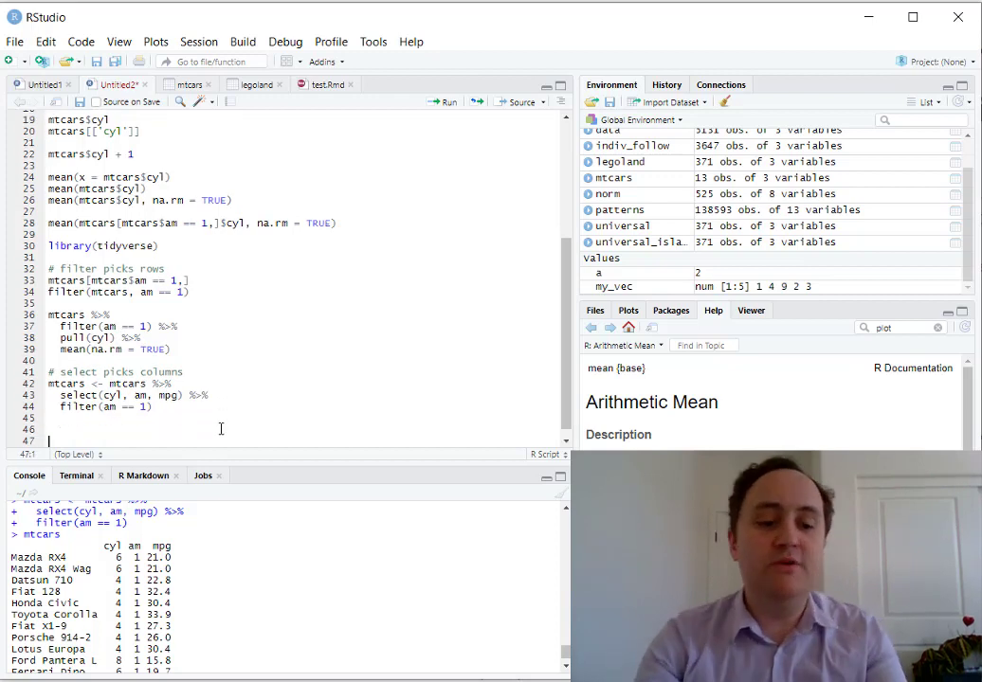
- Under a '# mutate creates a new column' comment, run mtcars <- mtcars %>% mutate(high_mpg = mpg > median(mpg))
{"action": "type", "text": "# mutate creates a new column"}
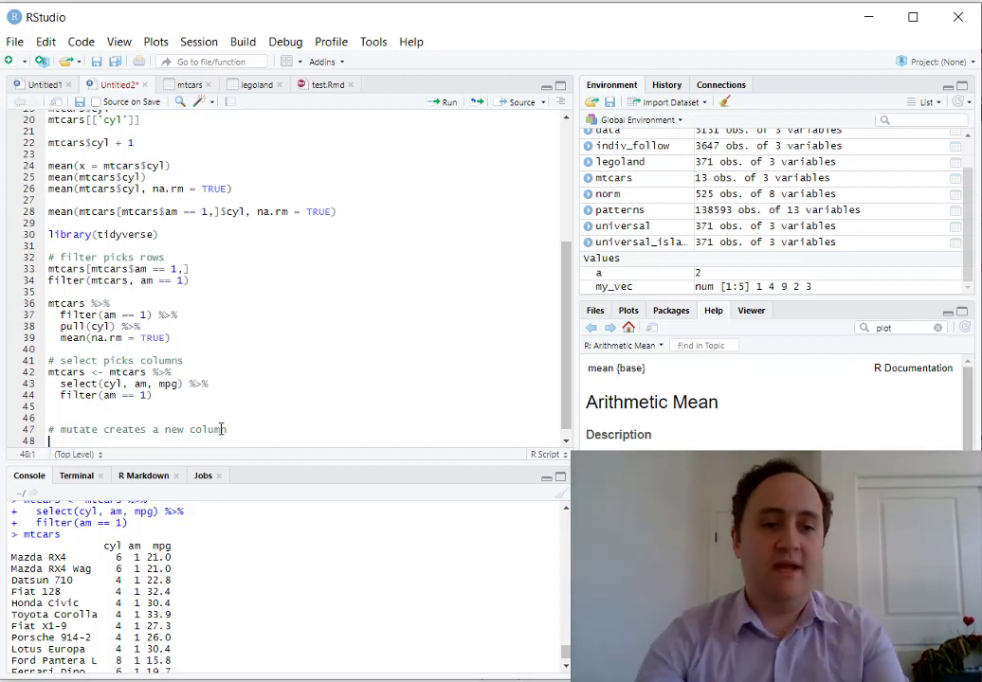
{"action": "type", "text": "mtcars"}
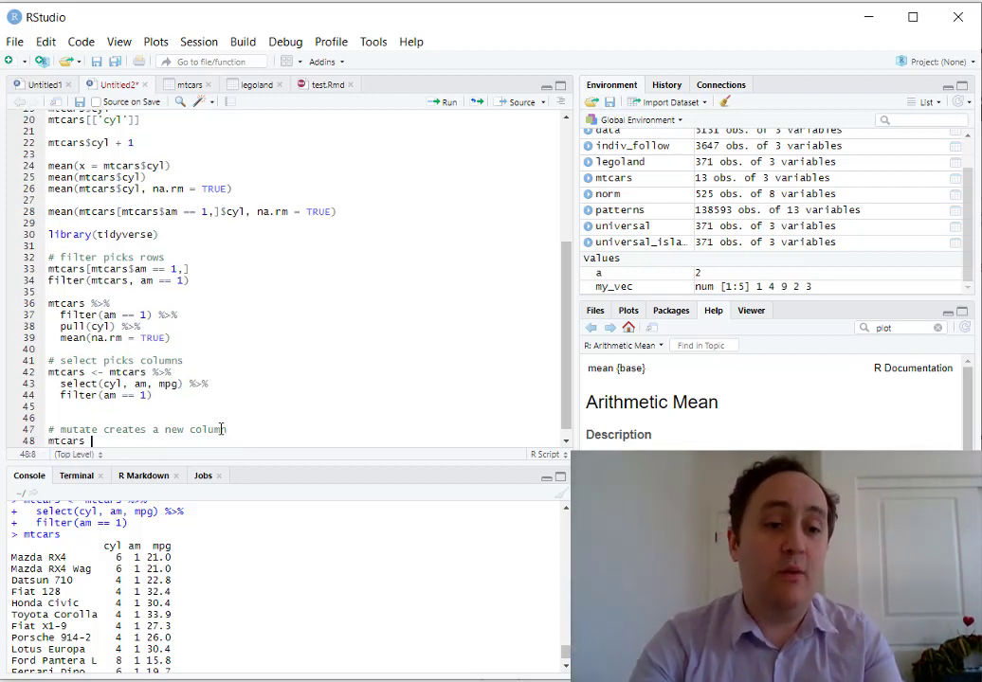
{"action": "type", "text": "<- mtcars %>%"}
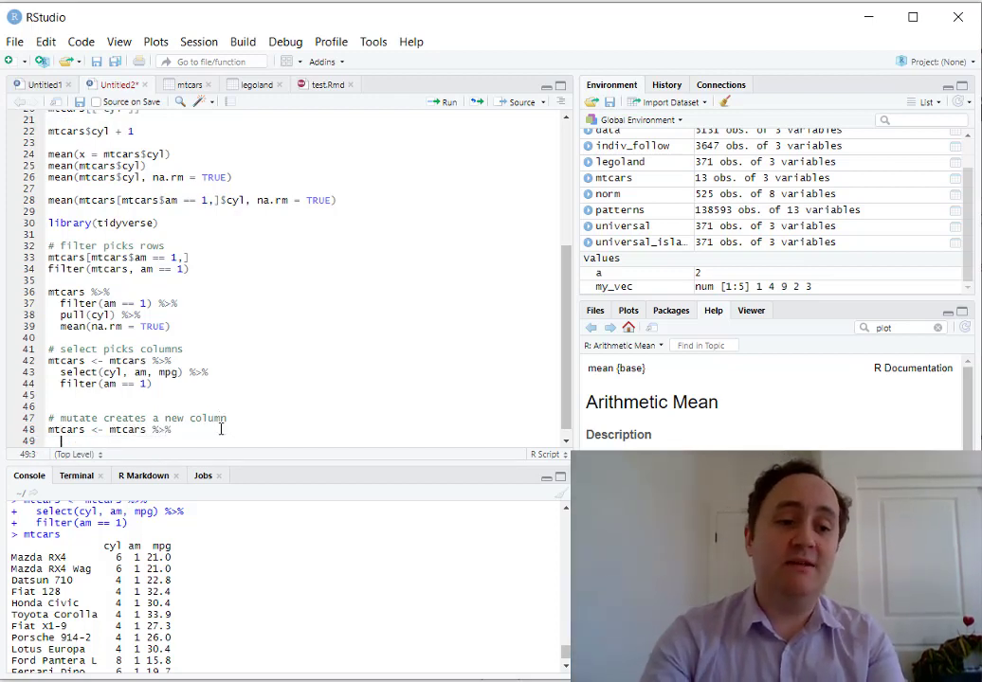
{"action": "type", "text": "mutate("}
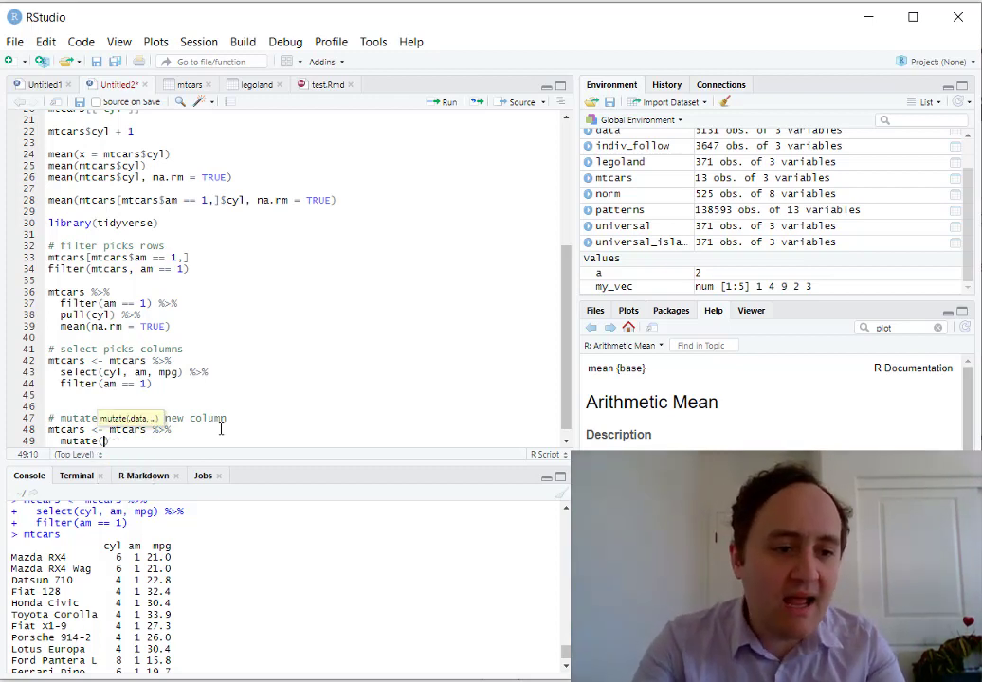
{"action": "type", "text": "high_mpg = mpg >"}
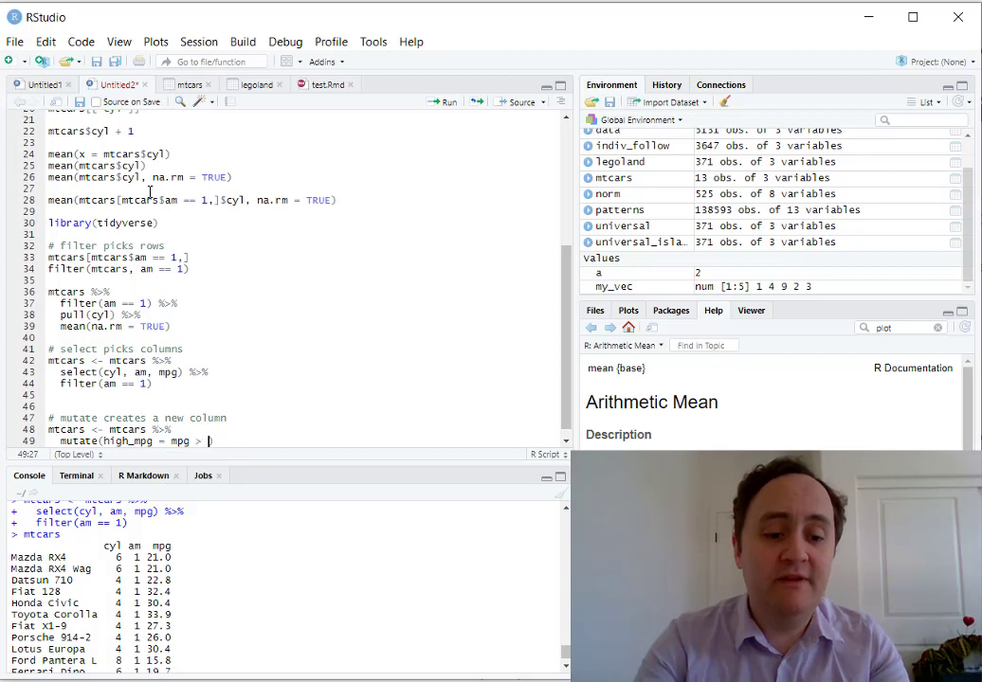
{"action": "type", "text": "median(mpg)"}
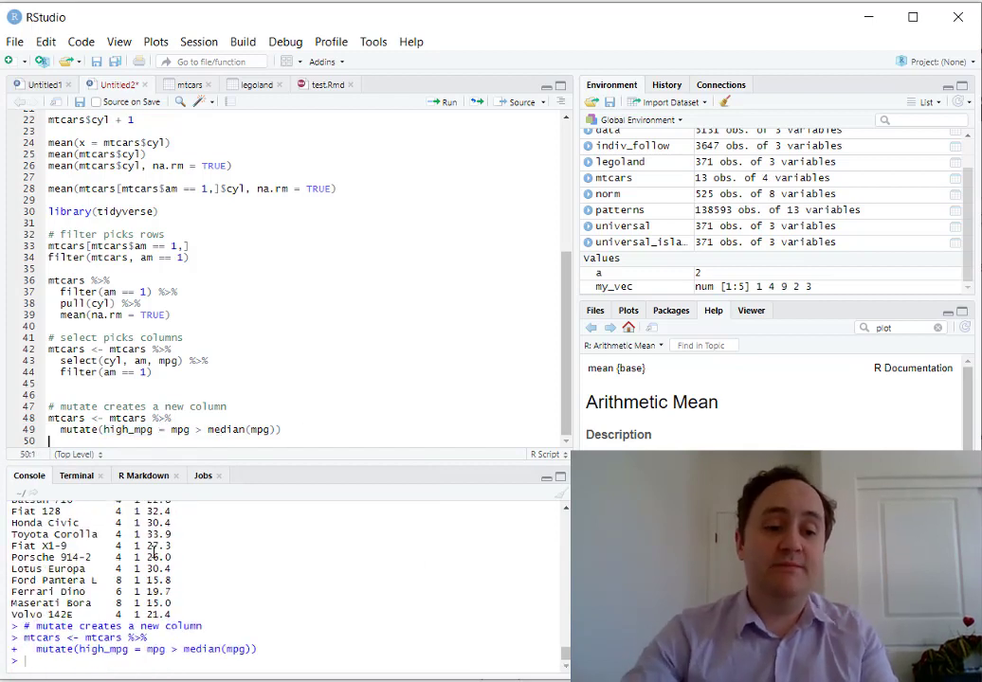
- Print mtcars to show the new high_mpg TRUE/FALSE column
{"action": "type", "text": "mtcar["}
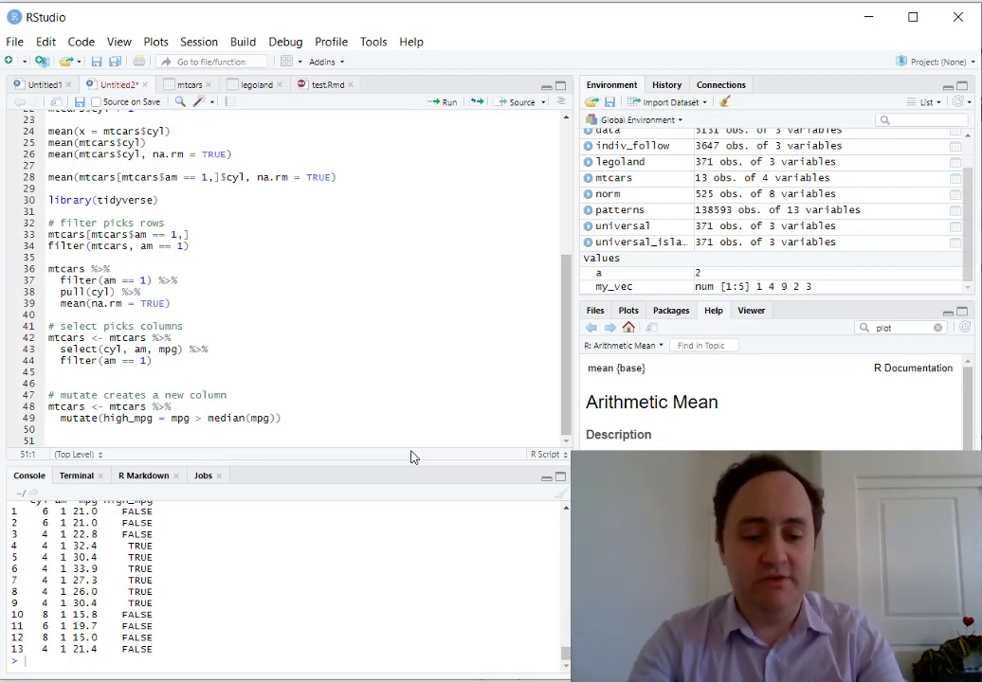
- Write the pipe mtcars %>% pull(high_mpg) %>% and begin the summarising call on its result
{"action": "type", "text": "mtcars %"}
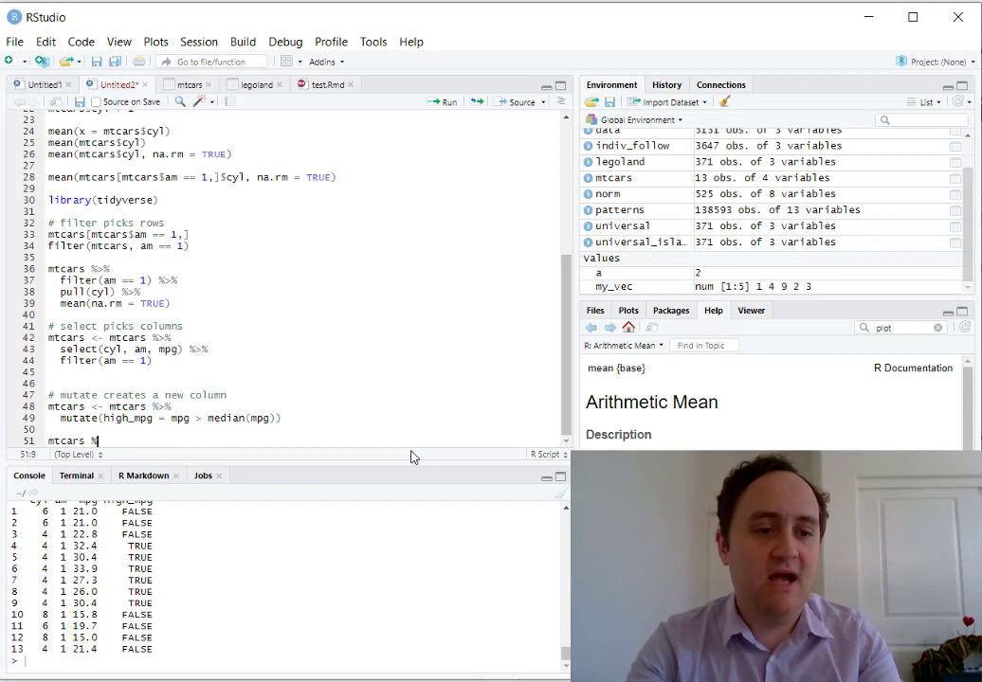
{"action": "type", "text": "pull(high_mpg) %>%"}
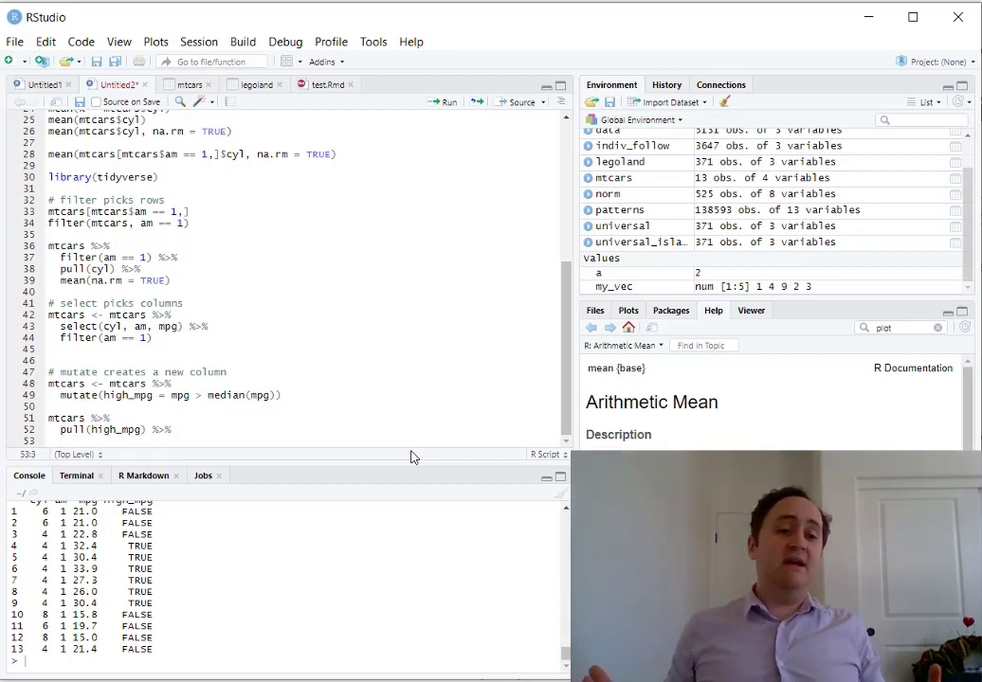
{"action": "type", "text": "mean"}
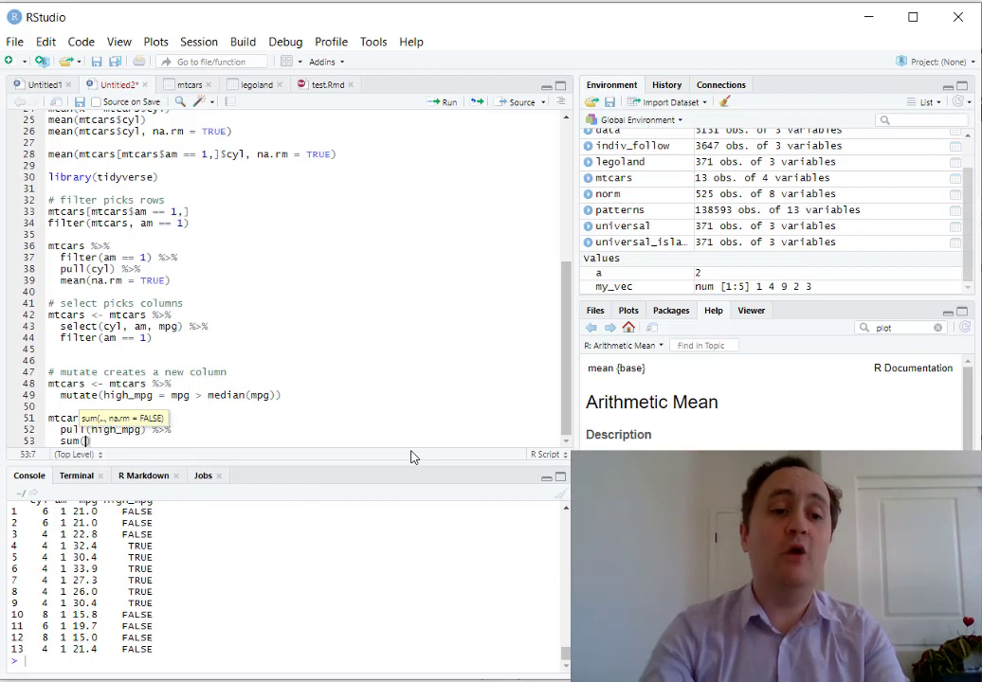
{"action": "mouse_move", "coordinate": [377, 455]}
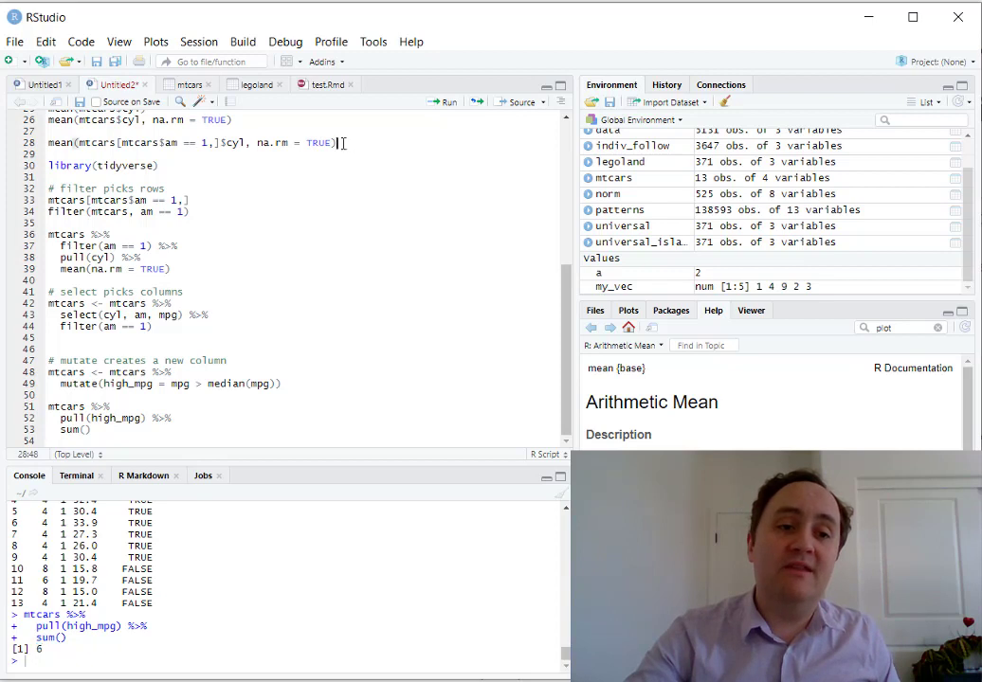
{"action": "triple_click", "coordinate": [189, 142]}
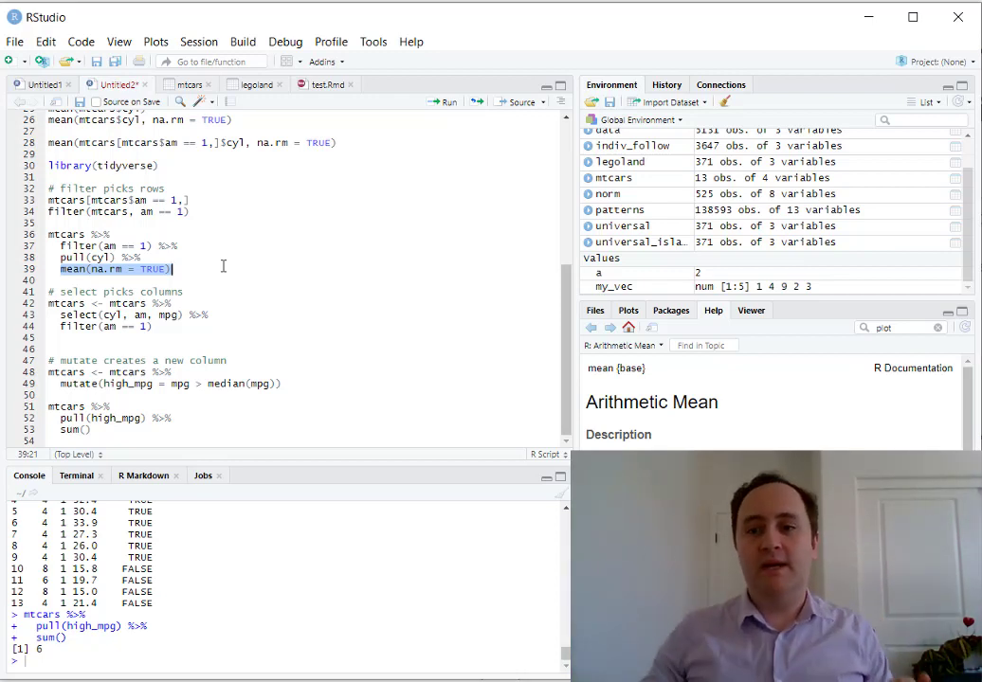
{"action": "mouse_move", "coordinate": [528, 254]}
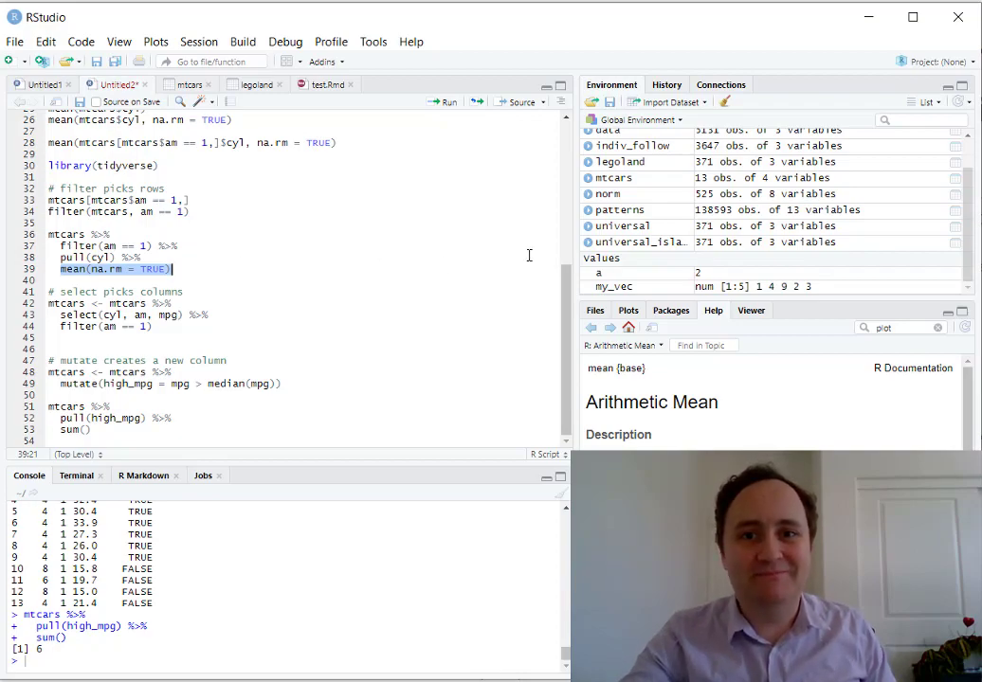